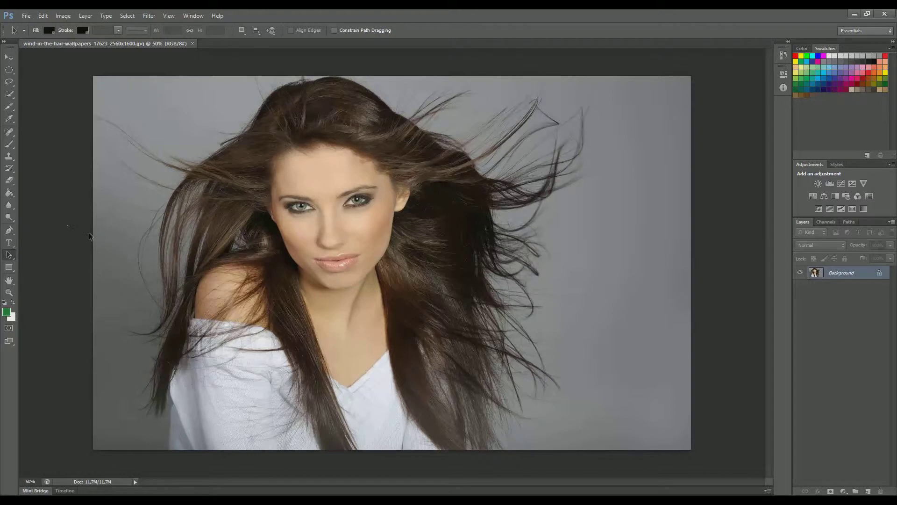
mouse_move(85, 269)
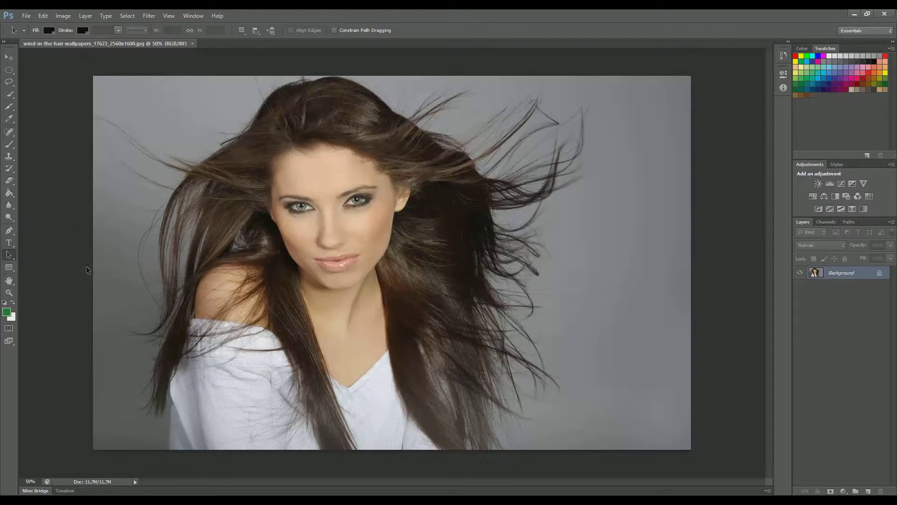
mouse_move(175, 150)
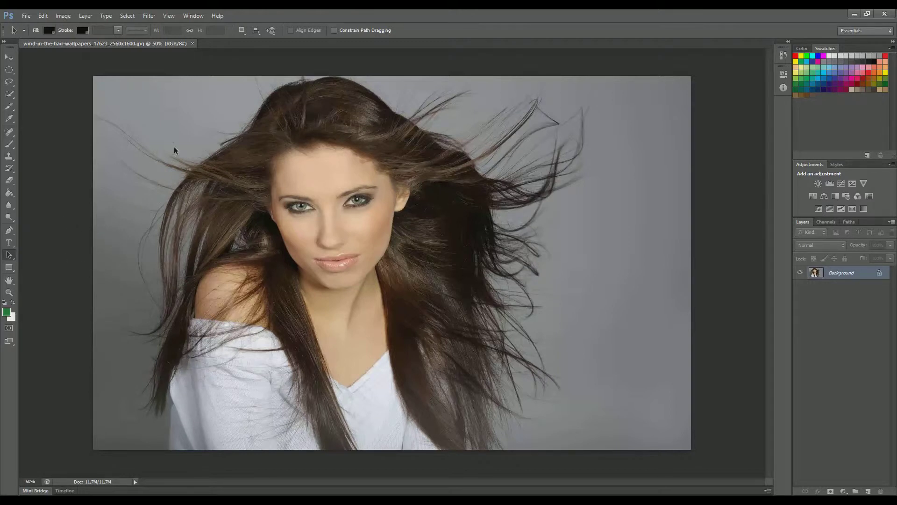
mouse_move(402, 137)
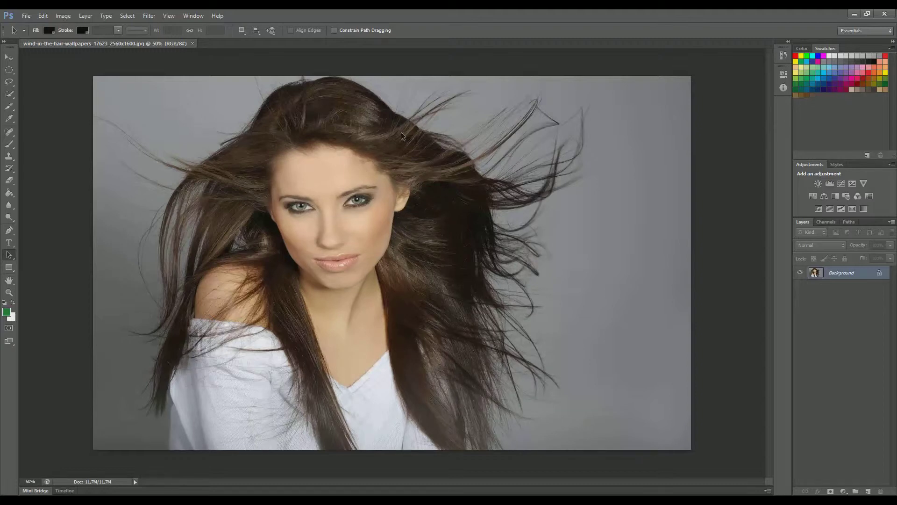
mouse_move(492, 202)
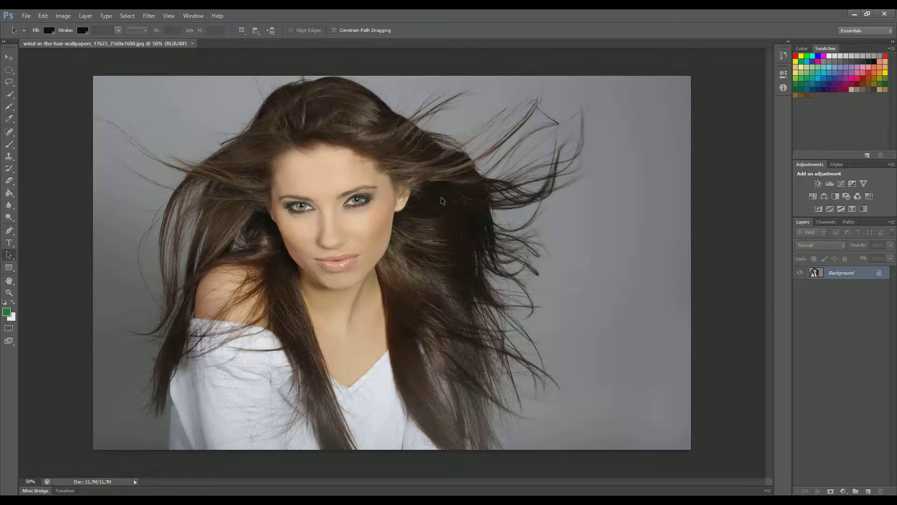
mouse_move(516, 193)
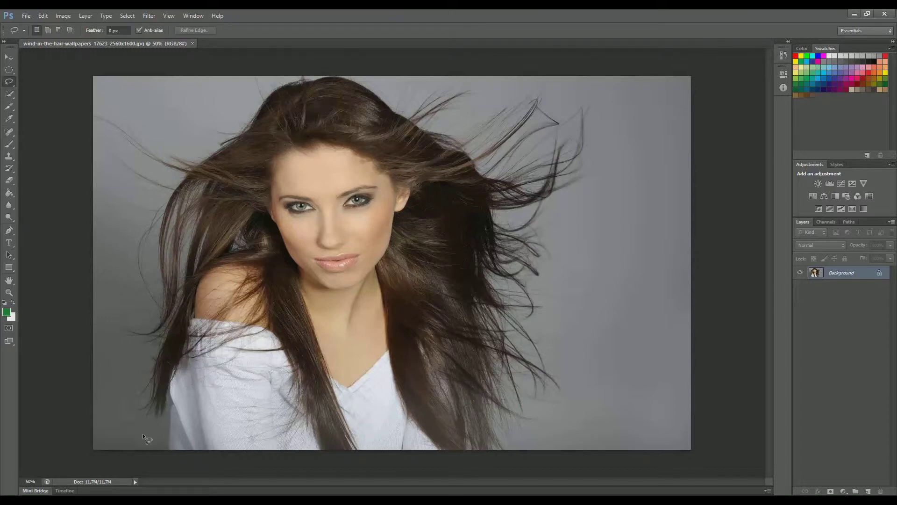
mouse_move(170, 432)
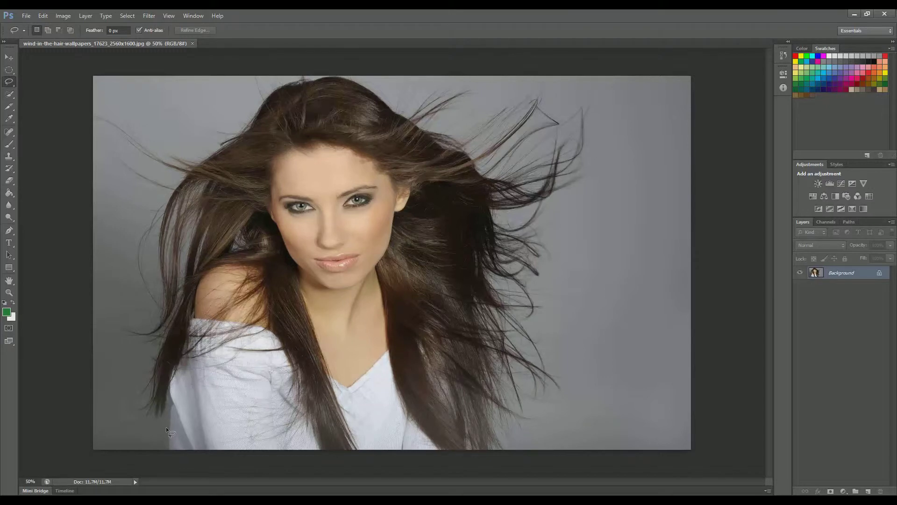
mouse_move(166, 451)
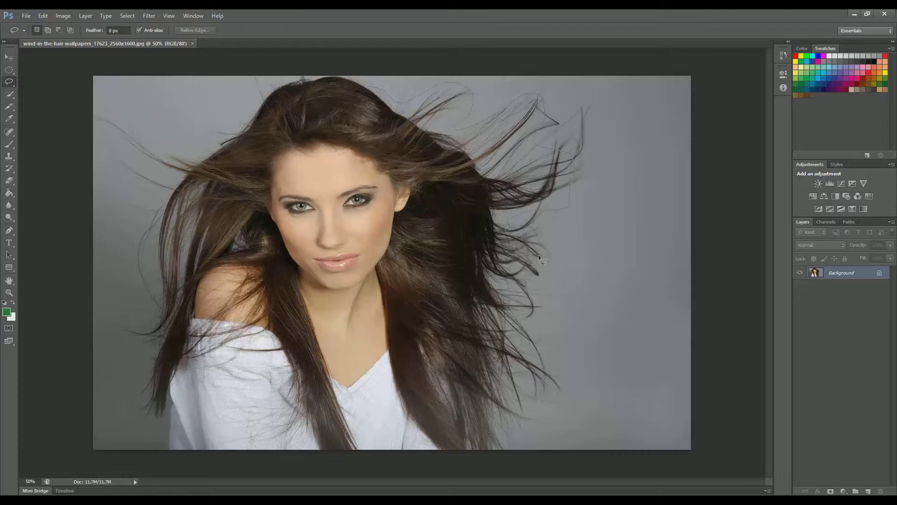
mouse_move(541, 352)
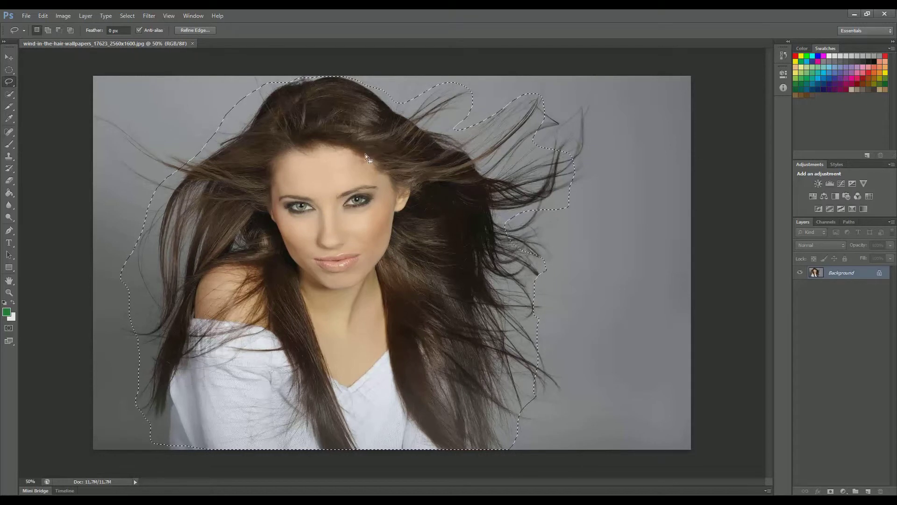
Draw a loose lasso selection around the woman and her flying hair strands.
right_click(369, 157)
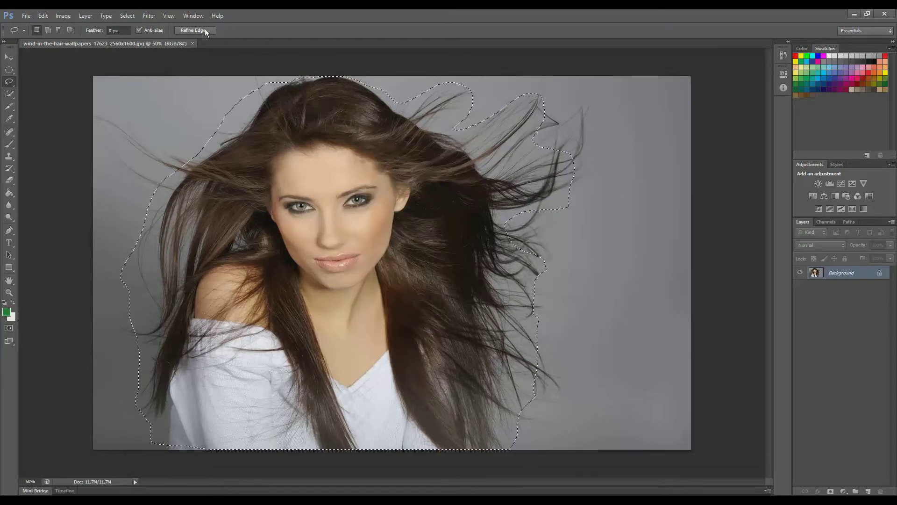
Refine the selection edge, raising Edge Detection Radius to about 250 px to catch stray hair.
left_click(193, 30)
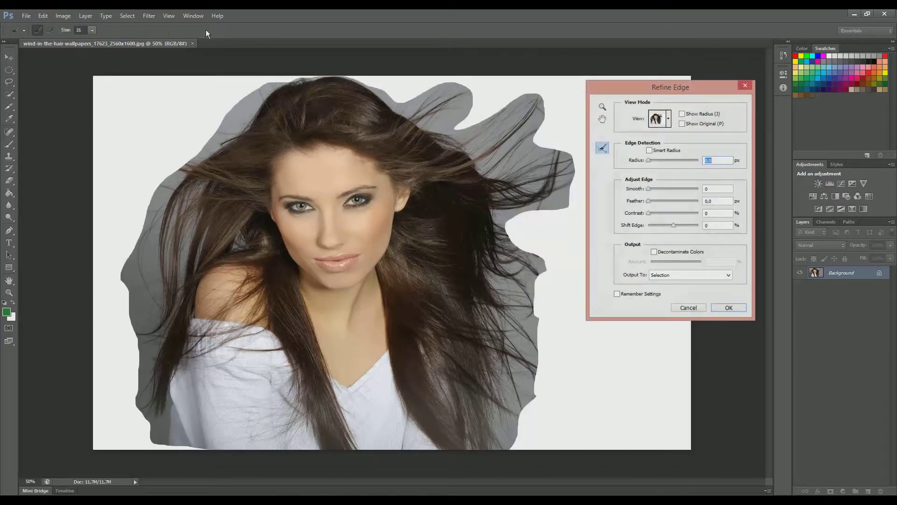
left_click_drag(670, 87, 633, 106)
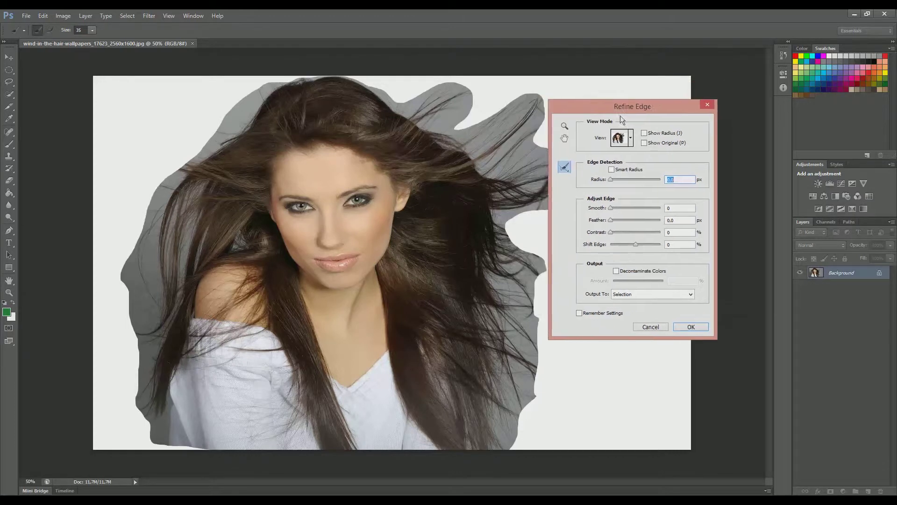
left_click_drag(633, 106, 656, 120)
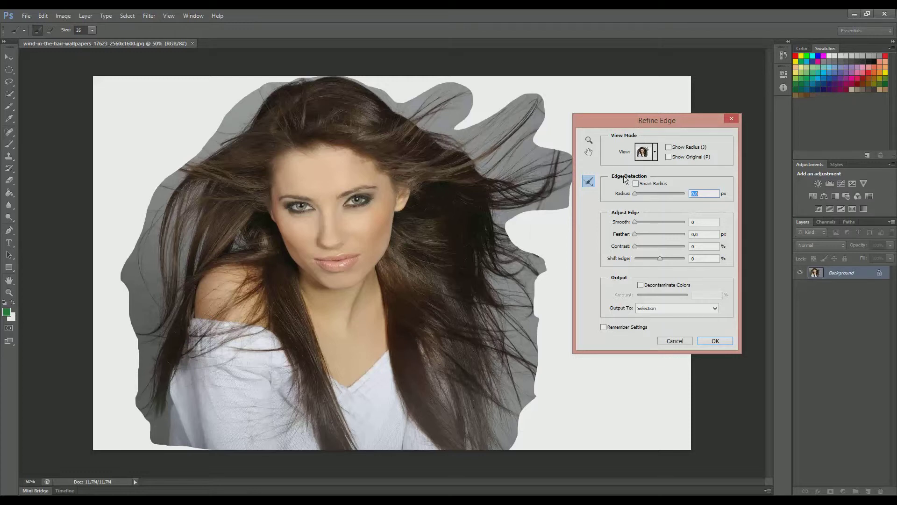
mouse_move(614, 239)
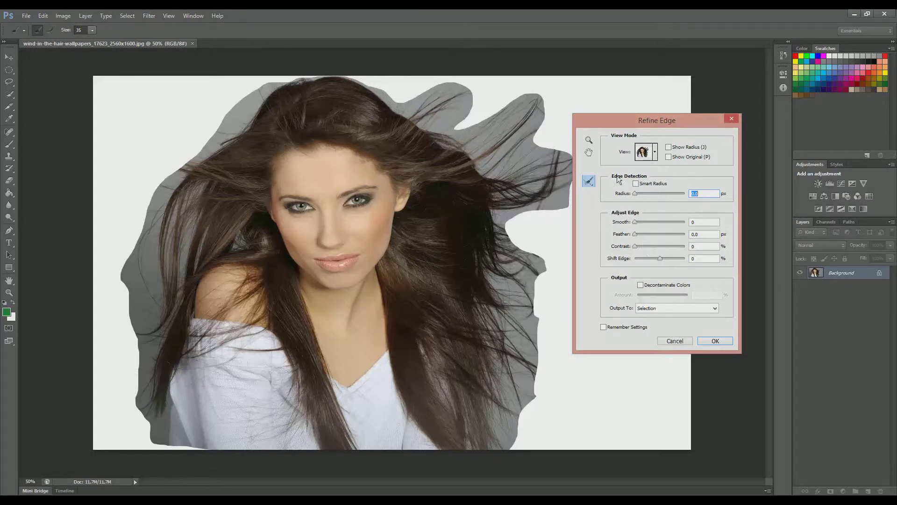
mouse_move(635, 197)
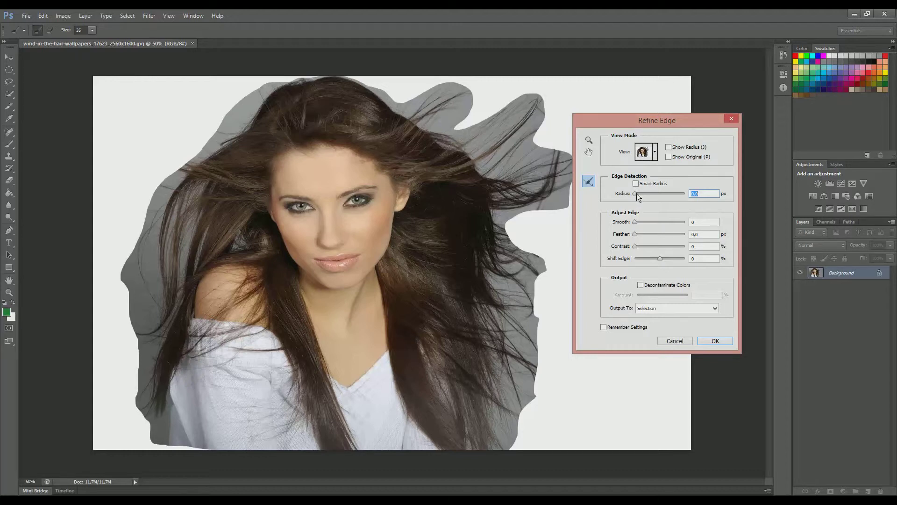
left_click_drag(635, 193, 669, 194)
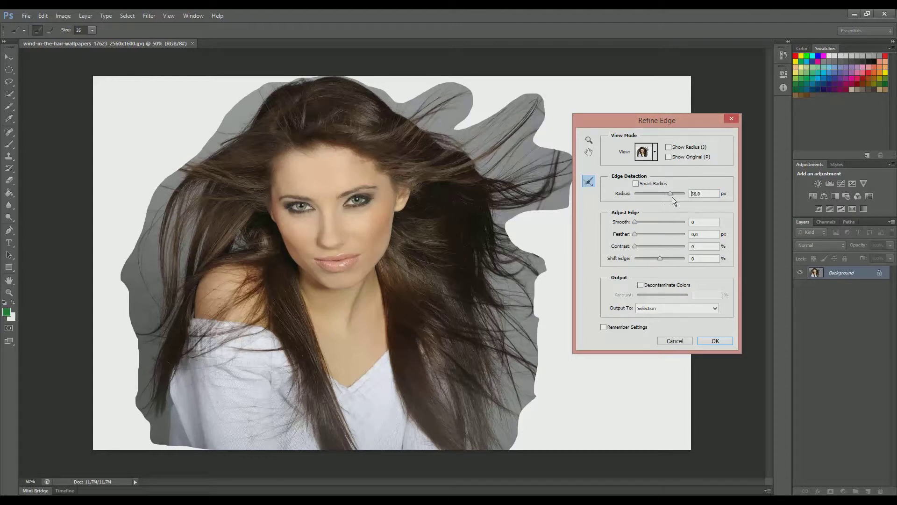
left_click_drag(671, 194, 681, 194)
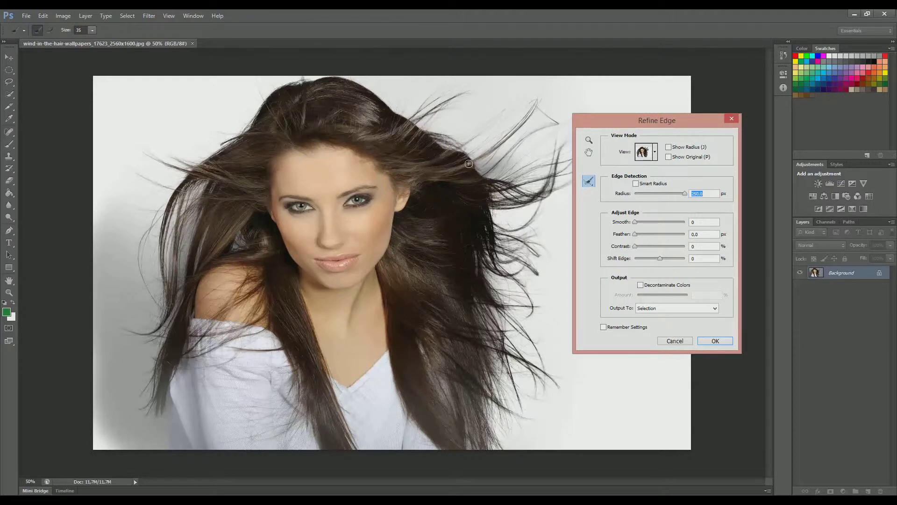
mouse_move(638, 226)
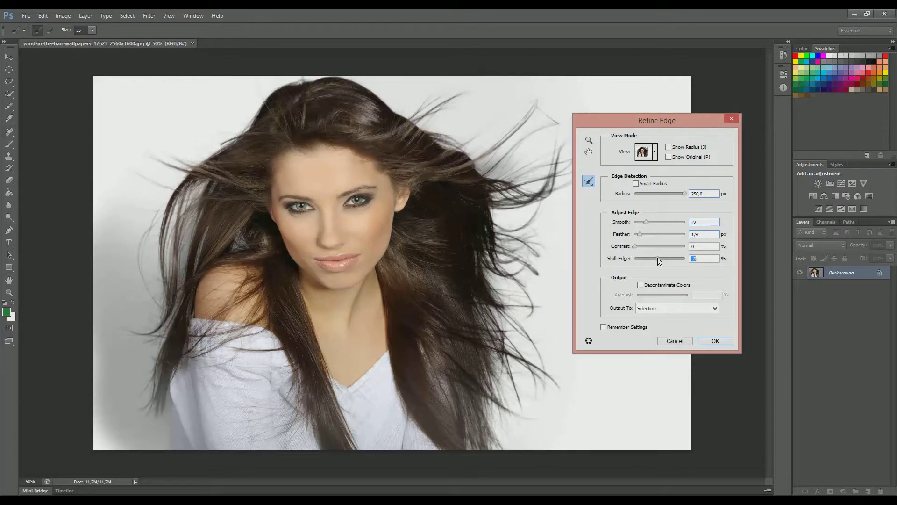
Apply Smooth 14, Feather 1.9 and Shift Edge -14, then accept the refined selection.
left_click_drag(663, 257, 657, 258)
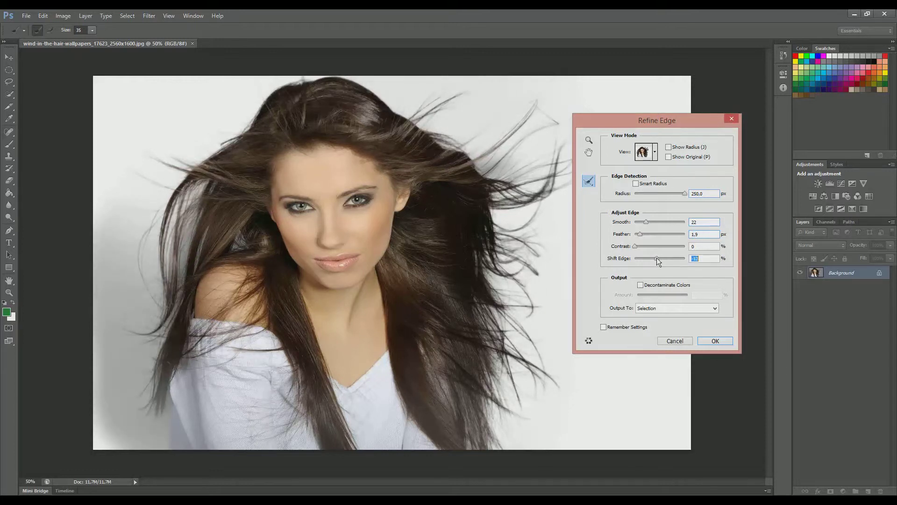
left_click_drag(659, 257, 656, 258)
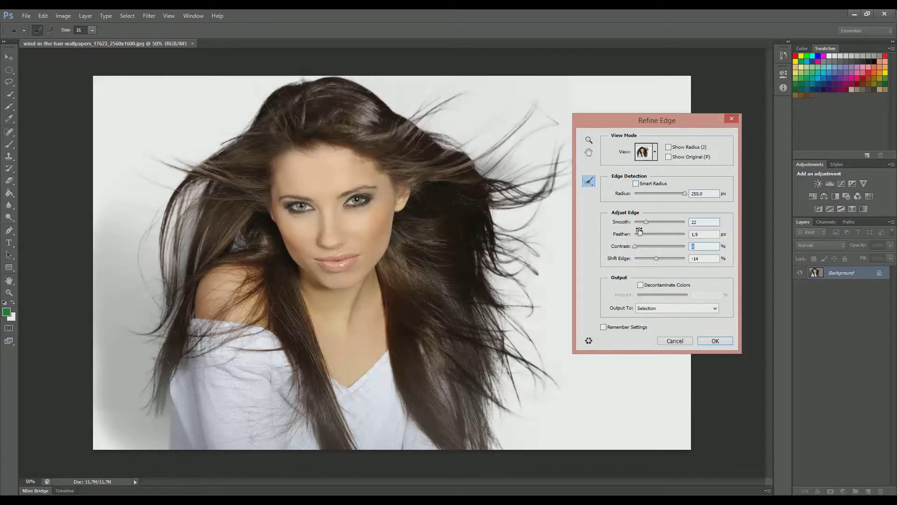
left_click_drag(636, 234, 642, 234)
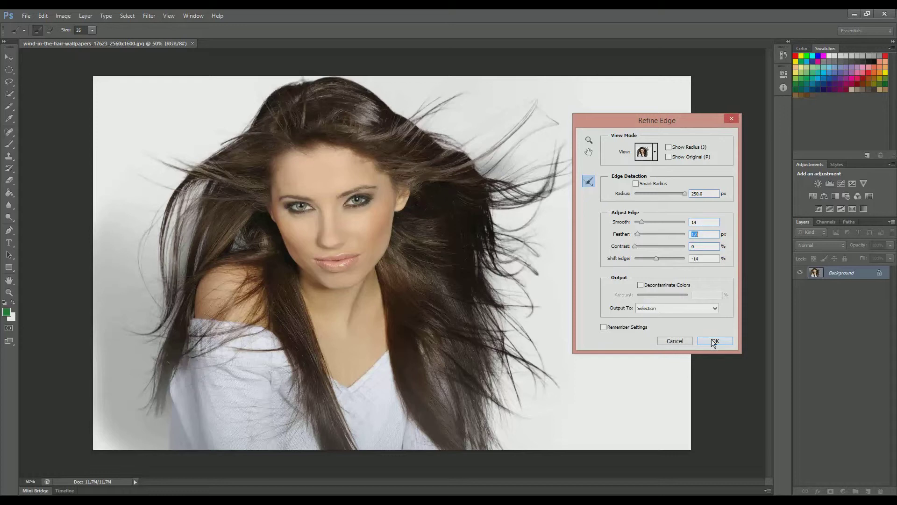
left_click(714, 341)
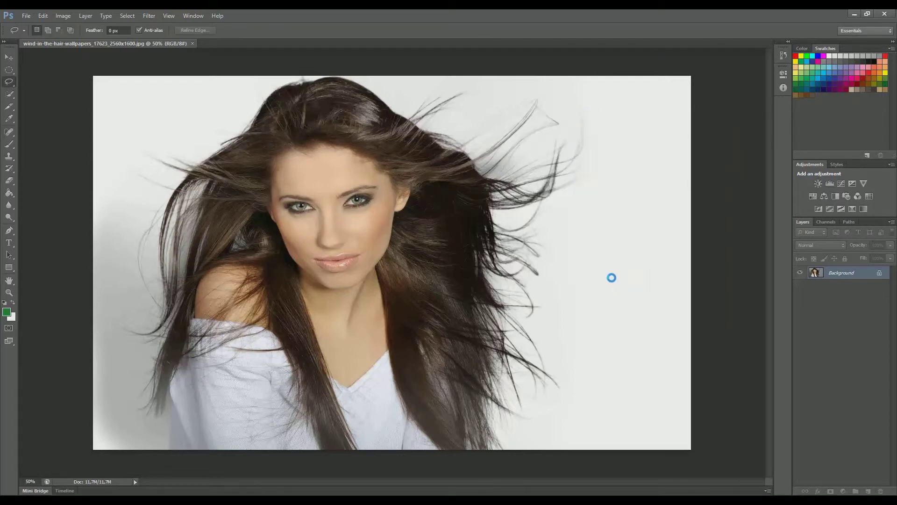
Copy the selected woman to a new layer via Layer Via Copy and hide the original photo layer.
left_click(196, 30)
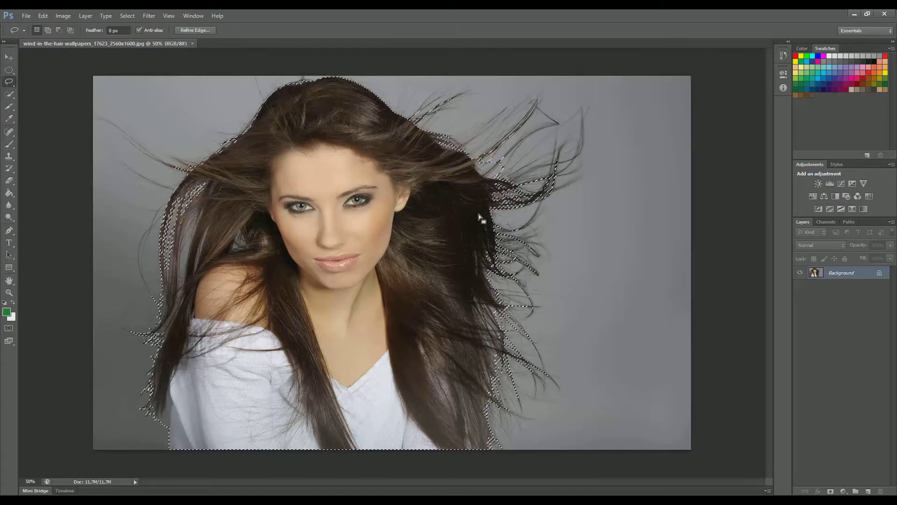
right_click(480, 217)
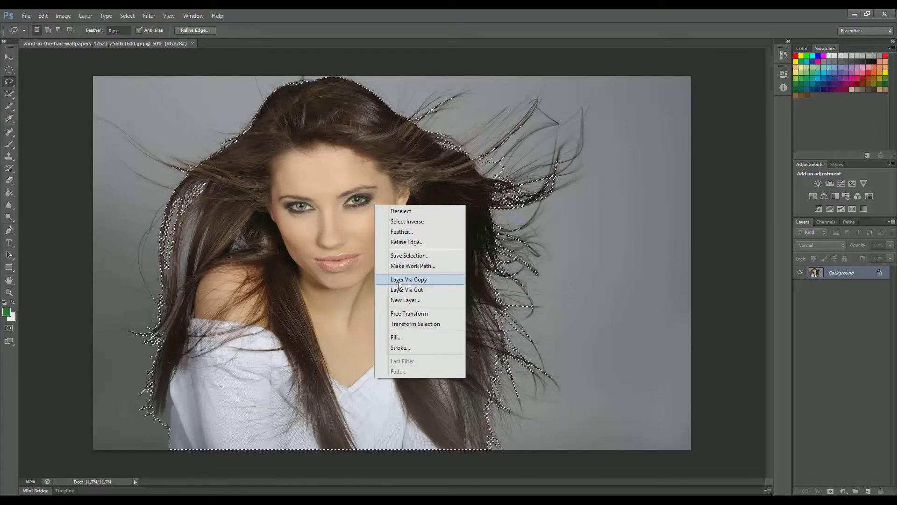
left_click(409, 279)
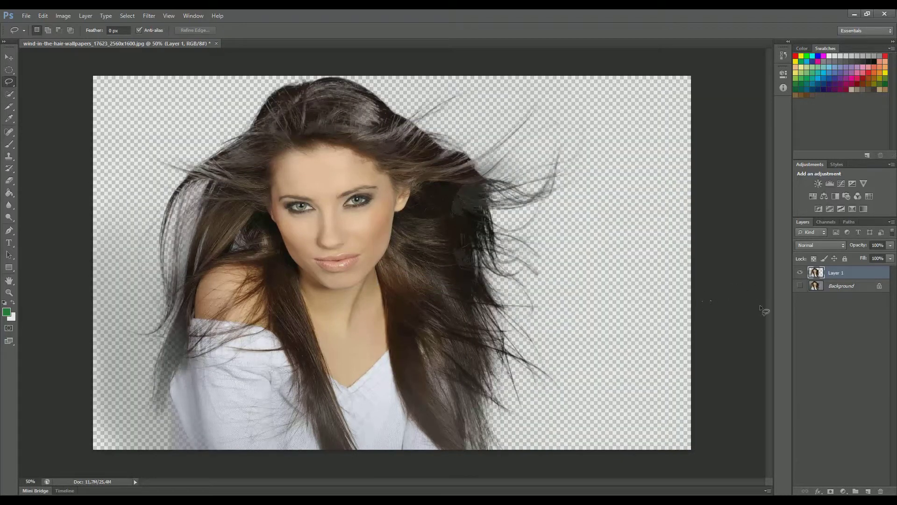
left_click(801, 286)
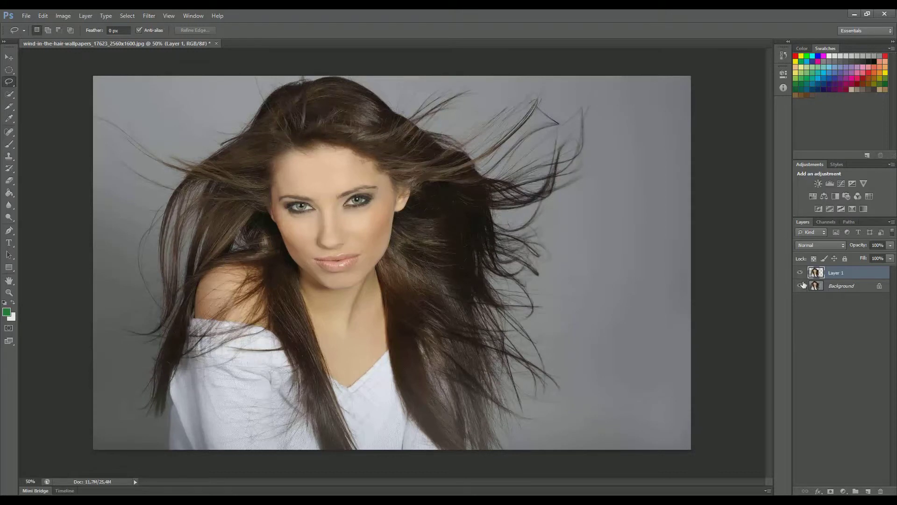
left_click(801, 286)
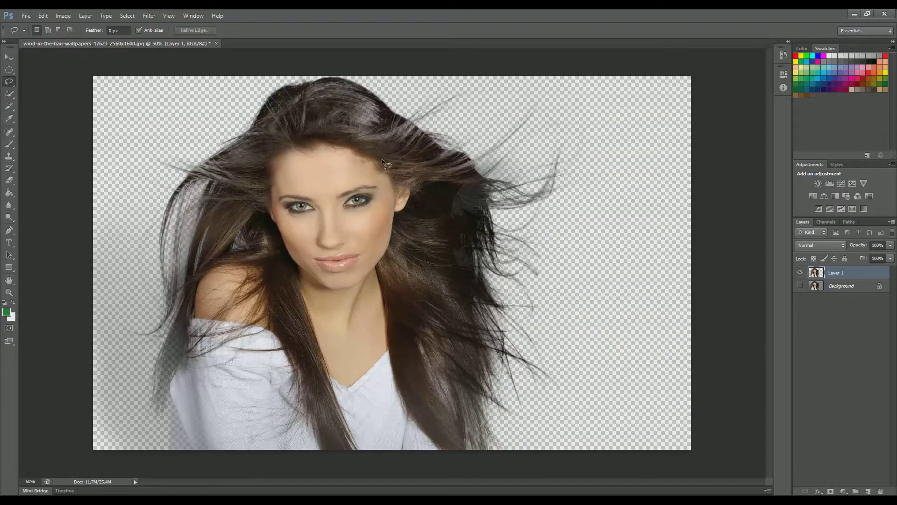
left_click(868, 491)
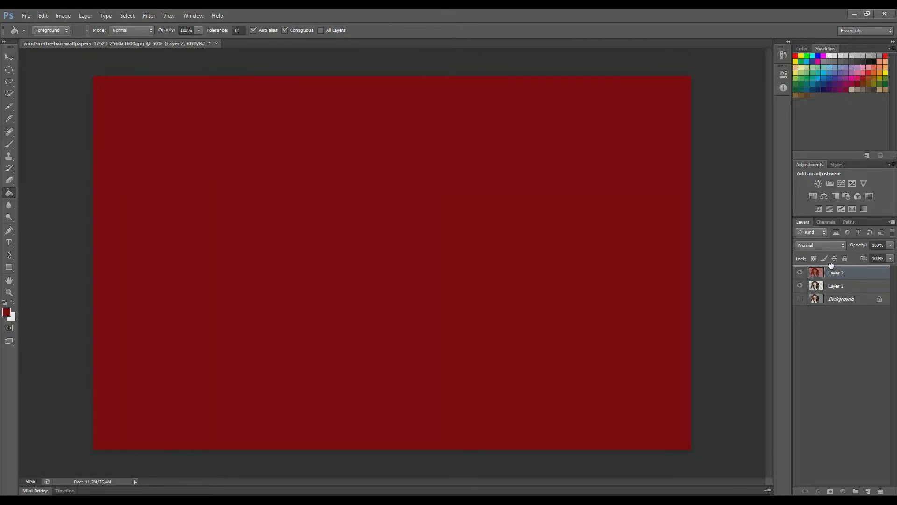
Move the red fill layer below the woman cutout and view it on its own.
left_click(835, 286)
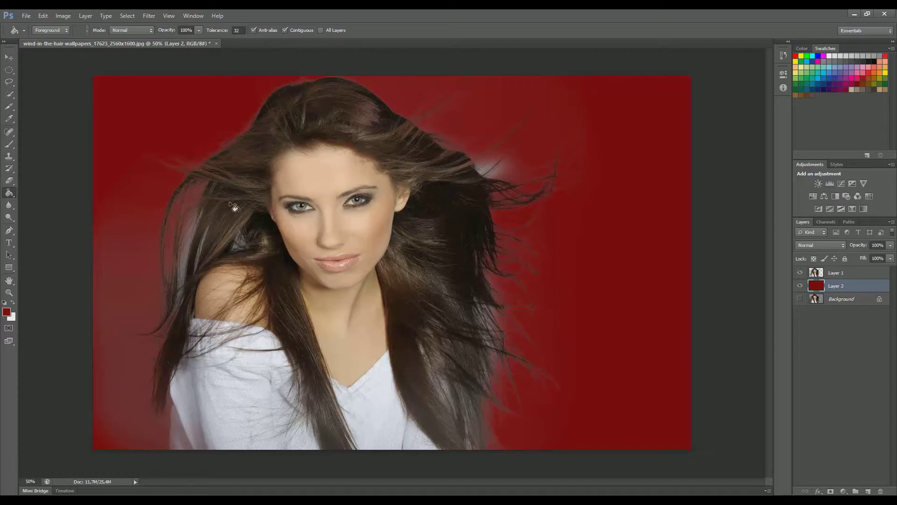
mouse_move(241, 124)
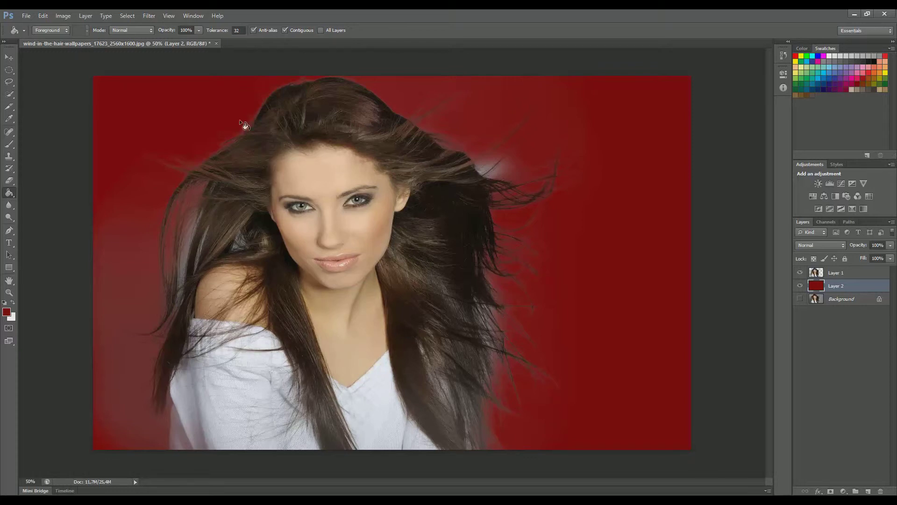
mouse_move(744, 86)
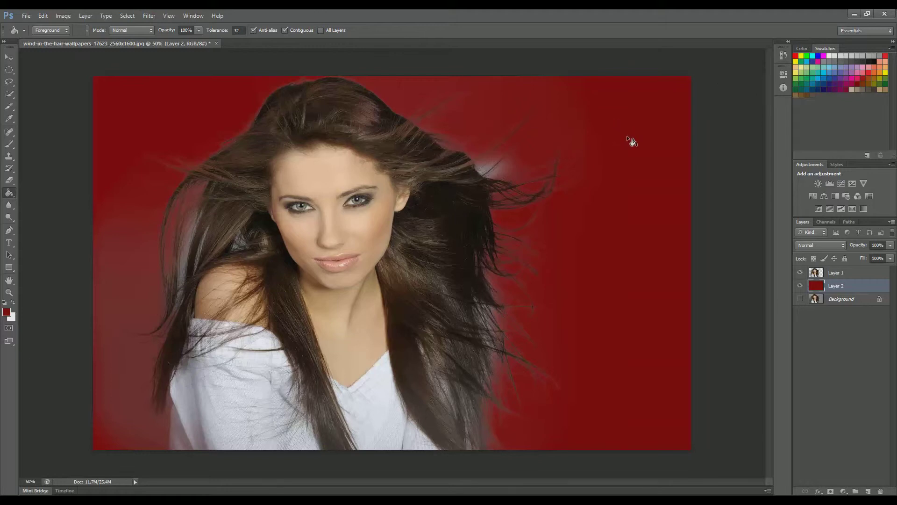
mouse_move(229, 241)
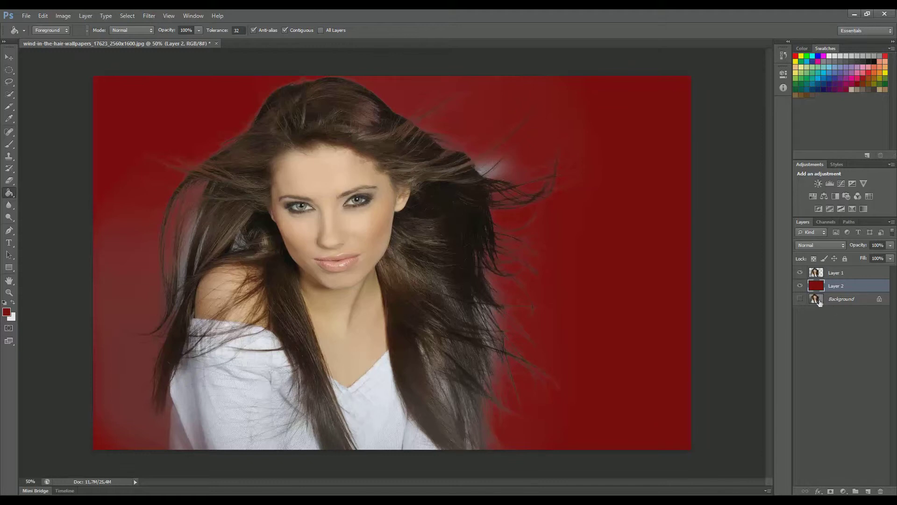
left_click(800, 272)
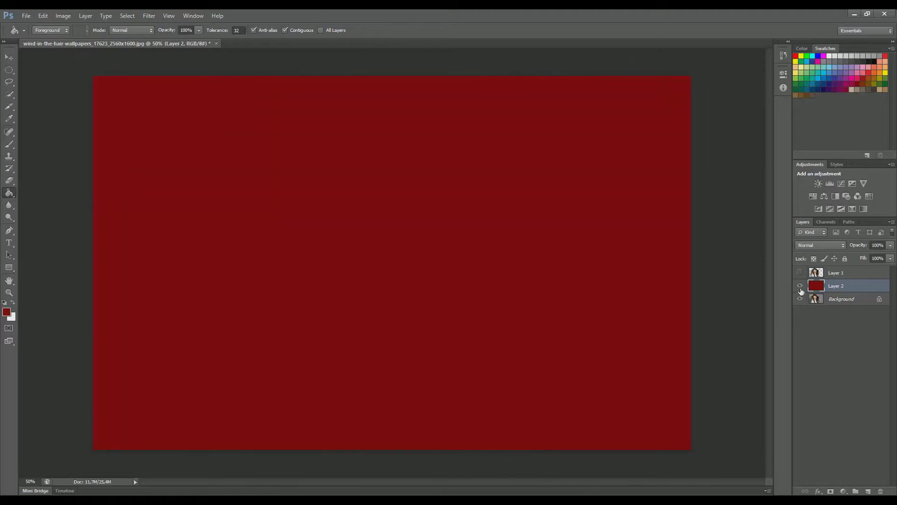
Show all layers again and refill the backdrop layer with light blue.
left_click(800, 286)
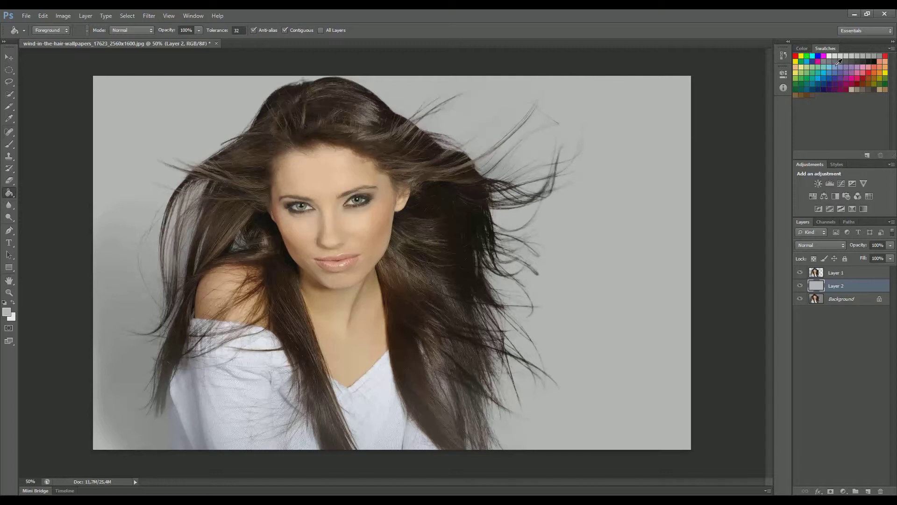
left_click(634, 126)
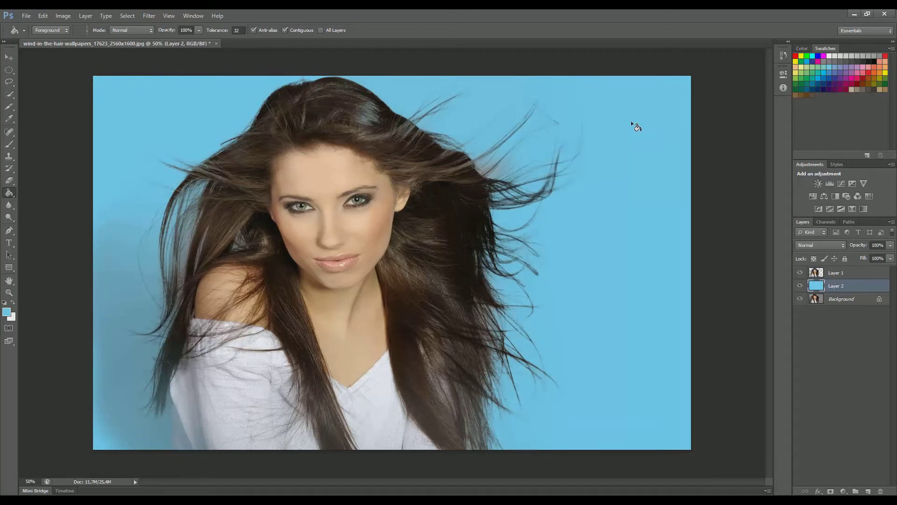
mouse_move(197, 234)
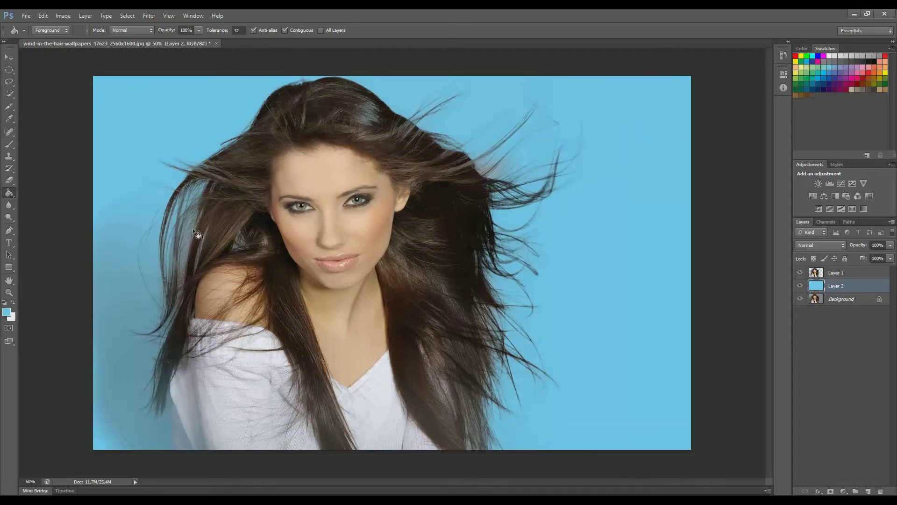